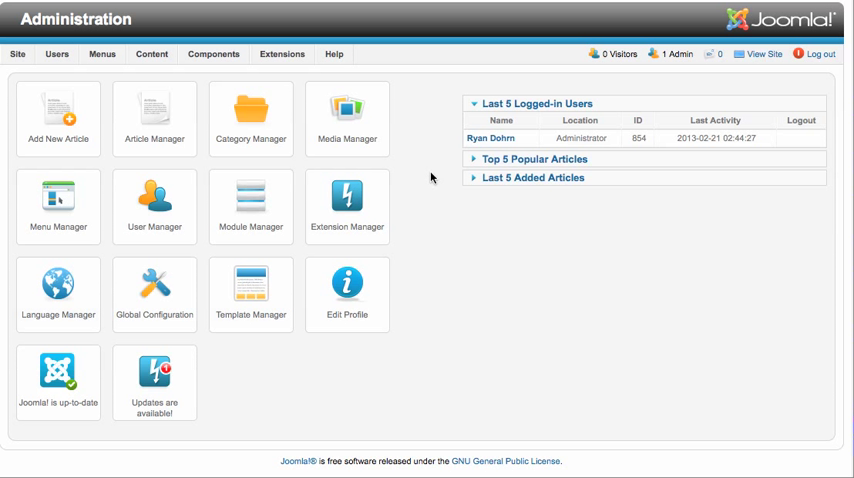
mouse_move(192, 64)
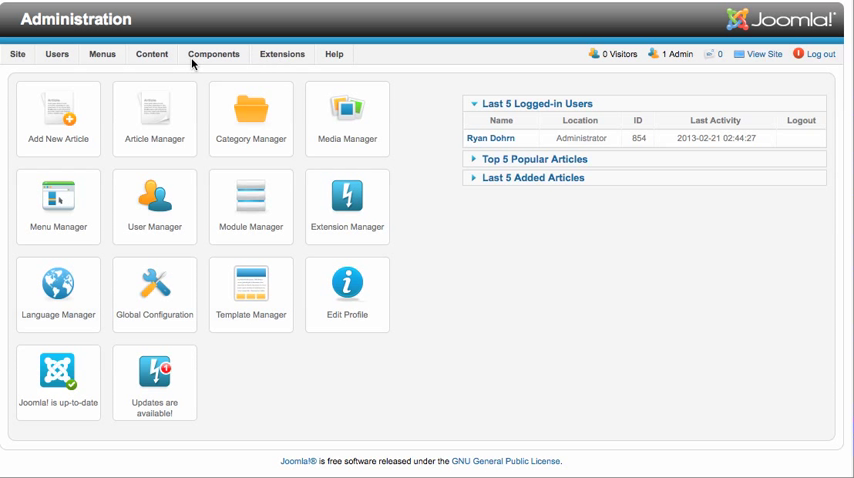
- Go to the Banner Manager's Clients list via the Components menu
left_click(212, 54)
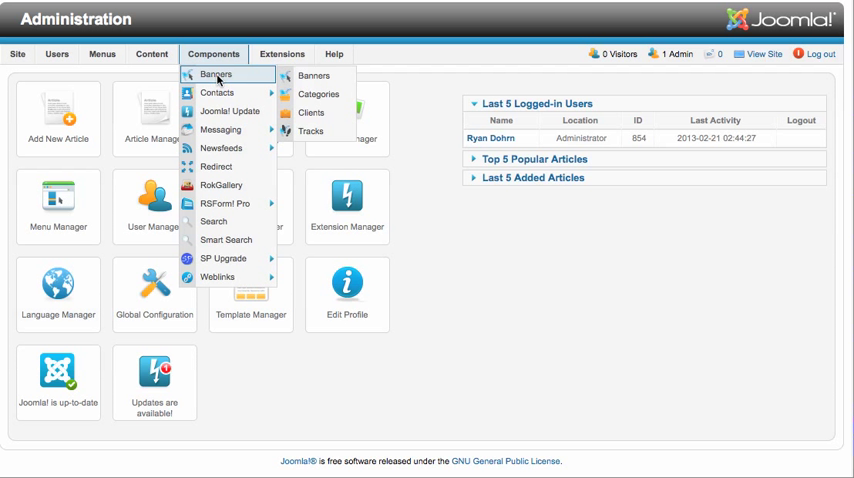
mouse_move(314, 76)
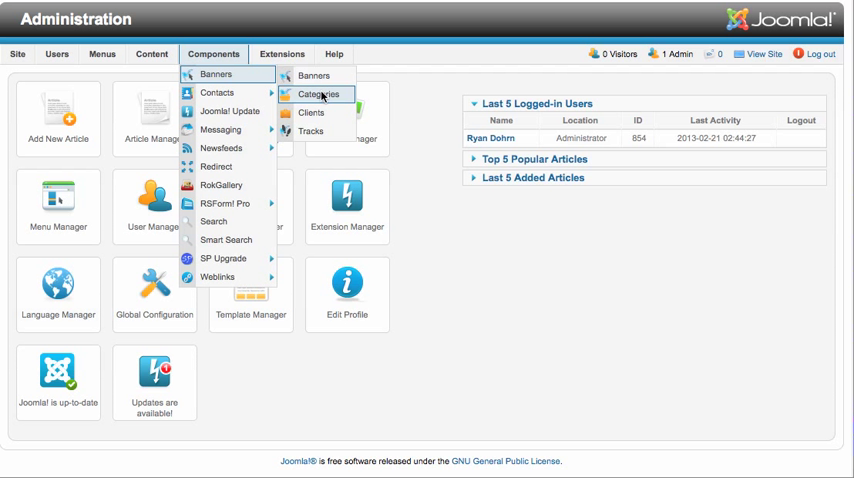
mouse_move(312, 112)
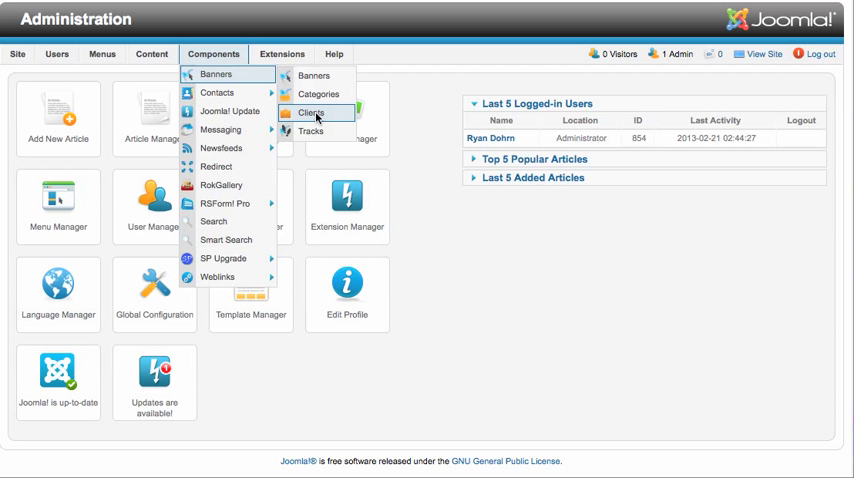
left_click(310, 112)
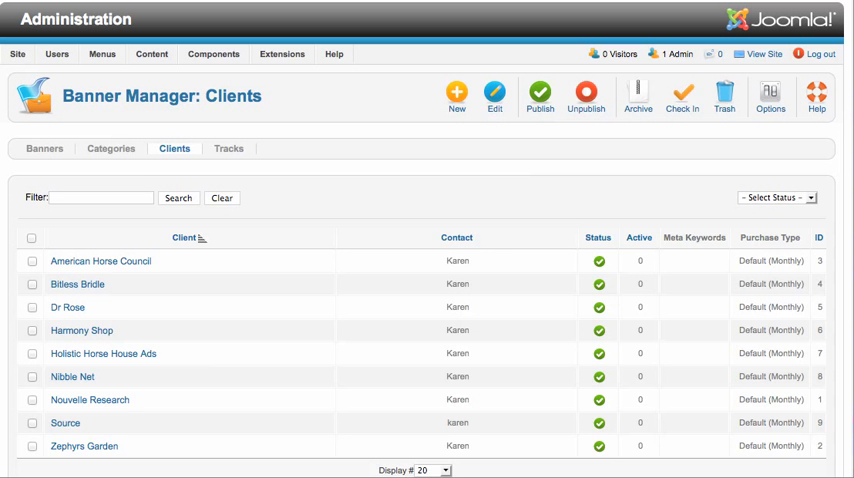
- Start a new client with contact name Joe Brown and a test.com contact email
left_click(456, 92)
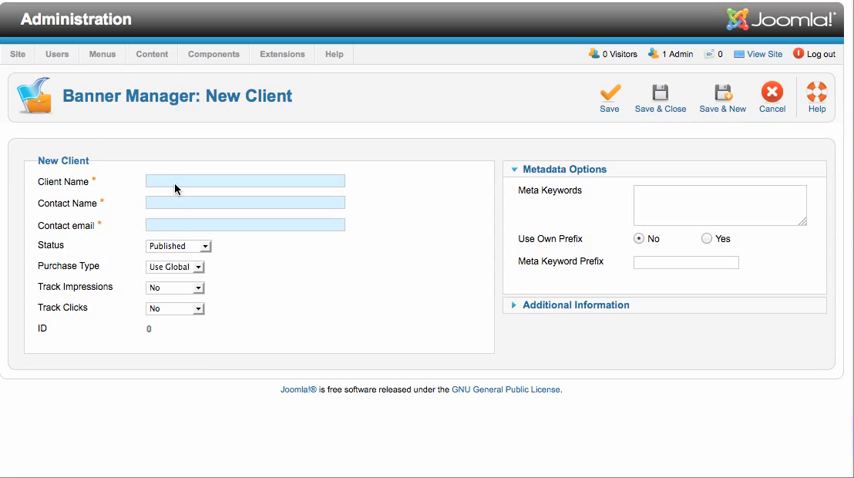
type("R")
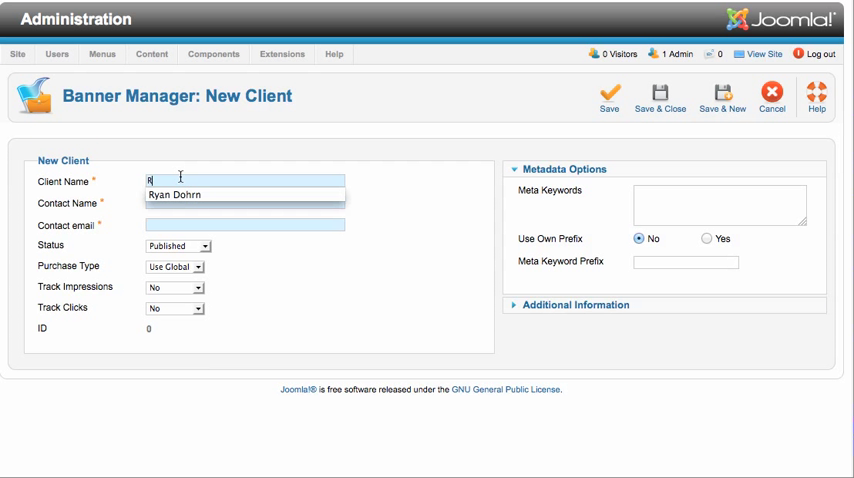
left_click(176, 196)
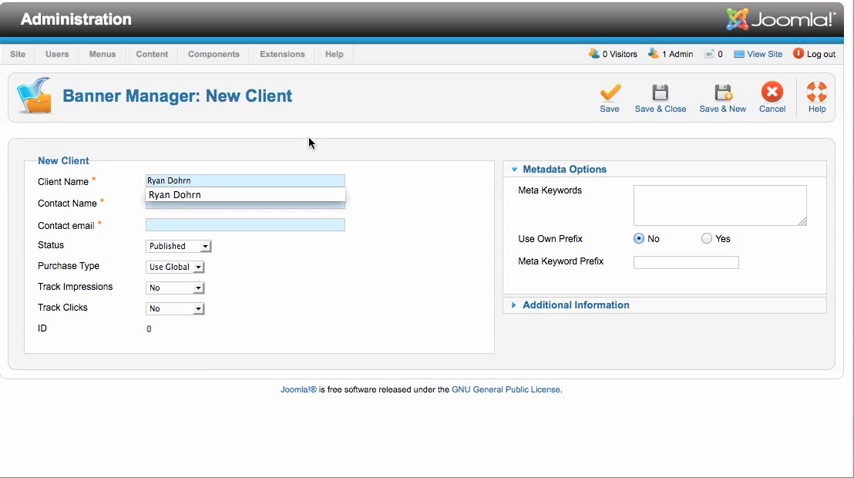
mouse_move(100, 204)
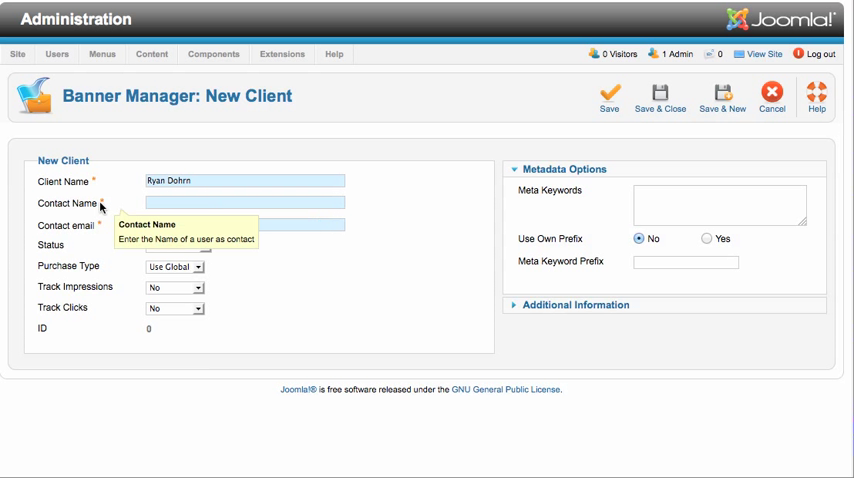
left_click(244, 202)
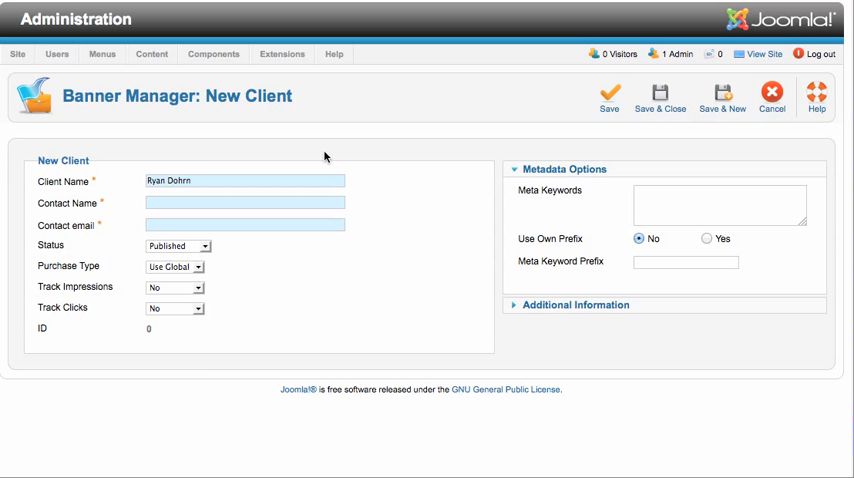
type("R")
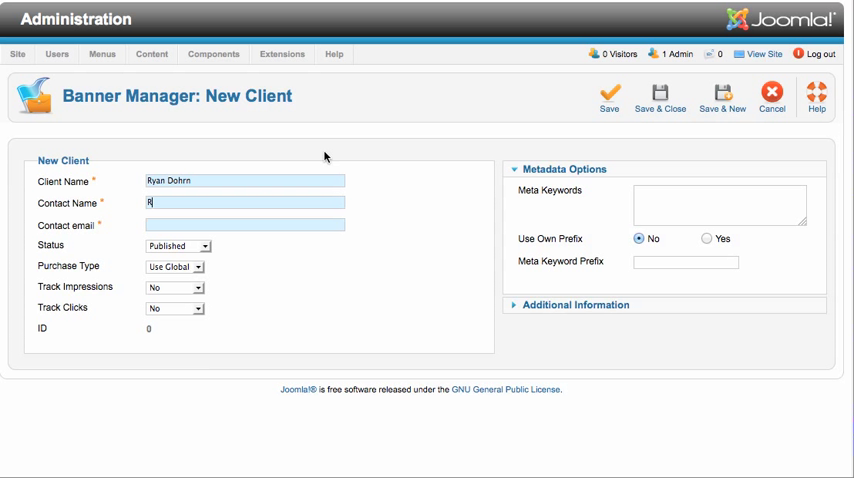
type("Joe")
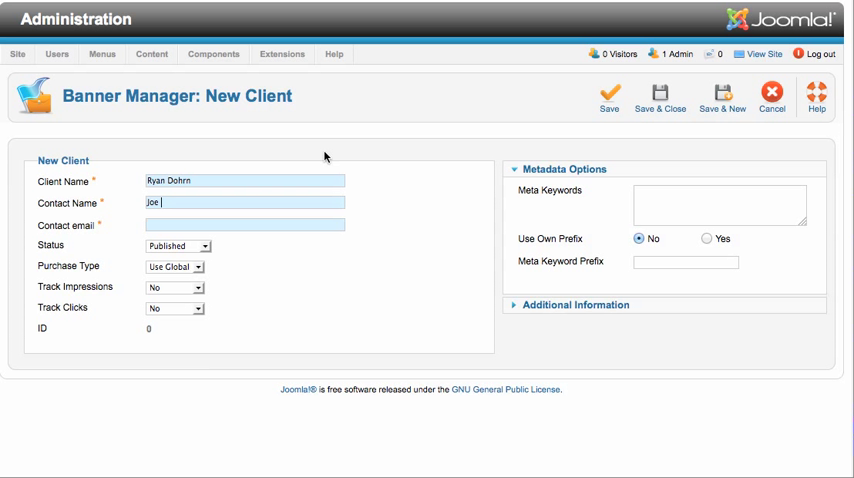
type("Brown")
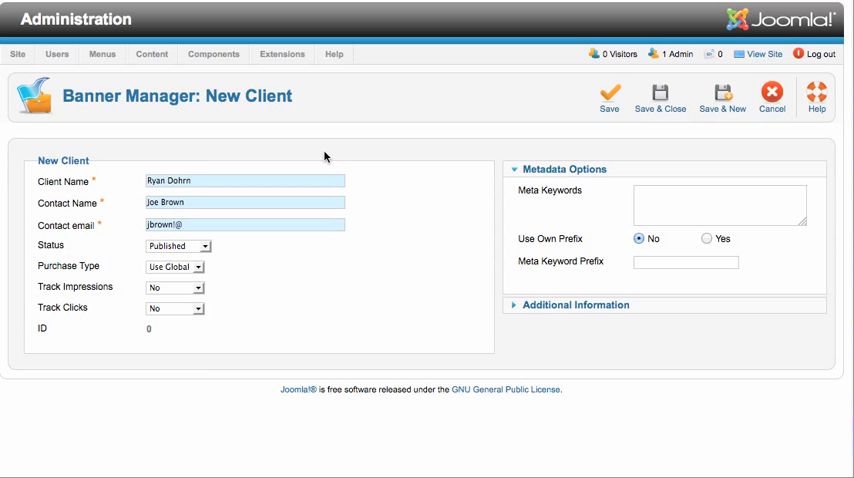
type("test.com")
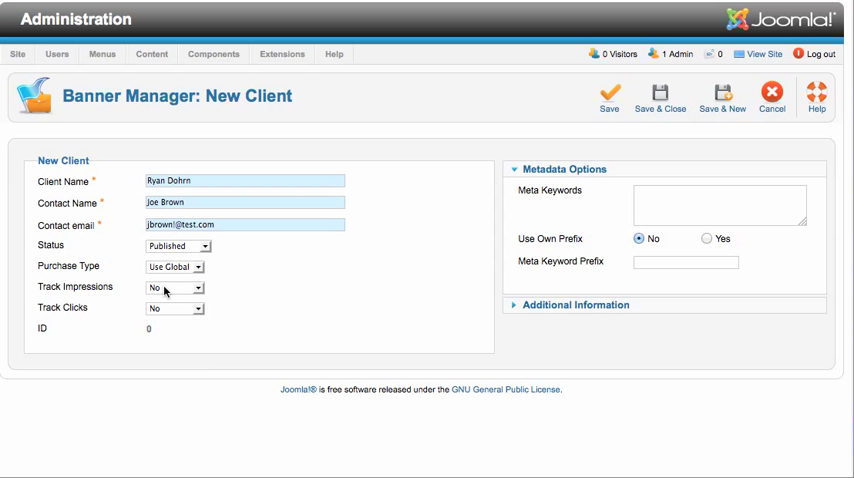
- Enable impression and click tracking for the client, then save and close it
left_click(198, 288)
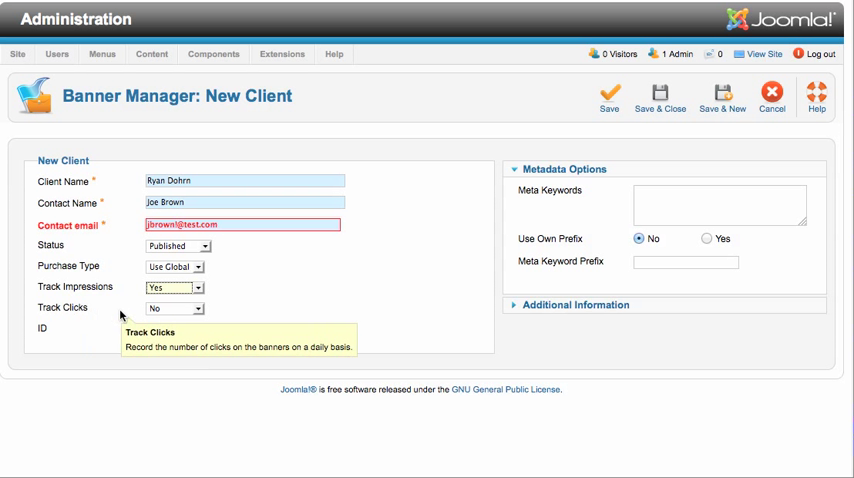
left_click(196, 308)
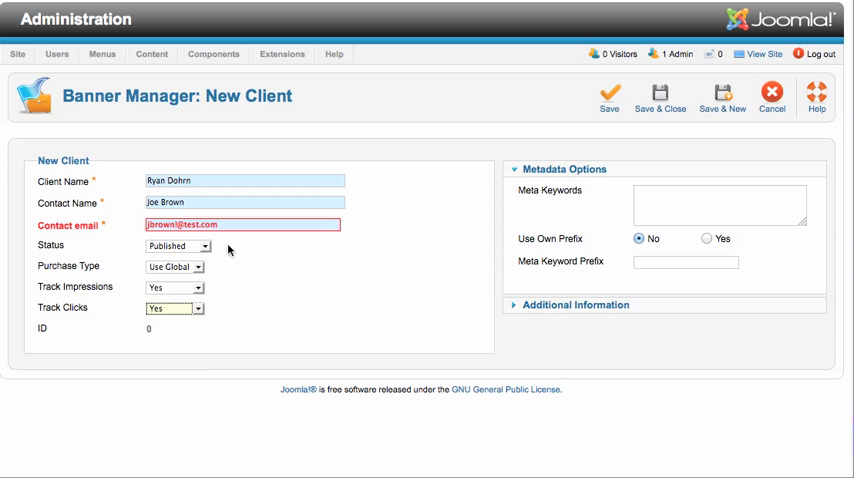
left_click(242, 224)
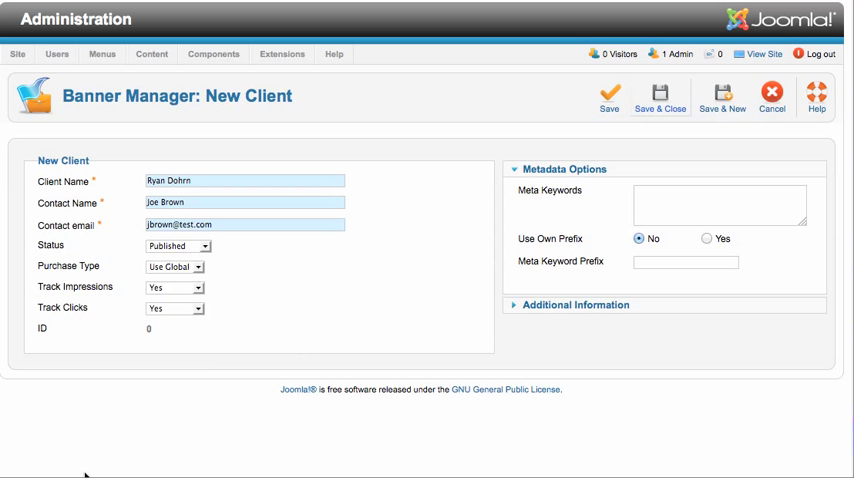
left_click(660, 96)
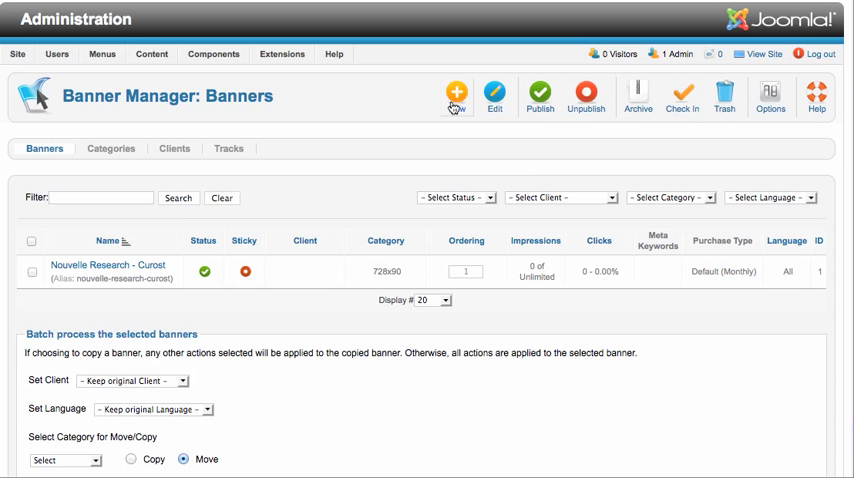
- Start a new banner named 'Ryan Summer Text' filed under the 728x90 category
left_click(456, 92)
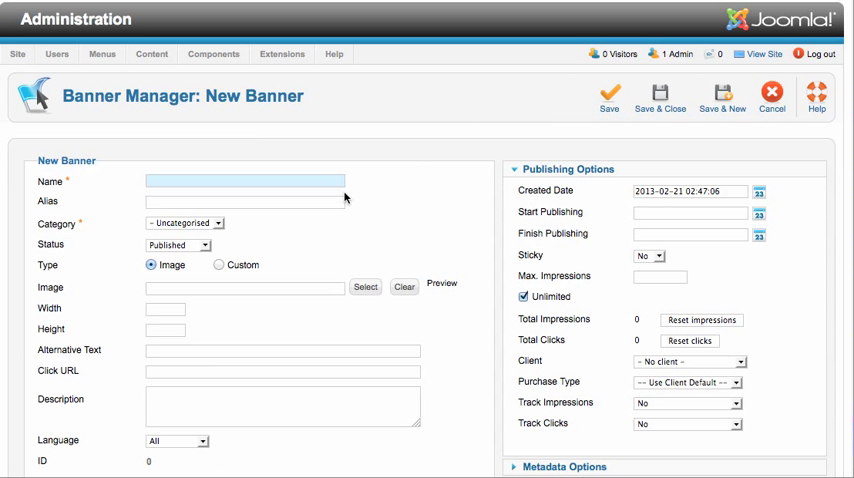
type("Ryan Summer Test")
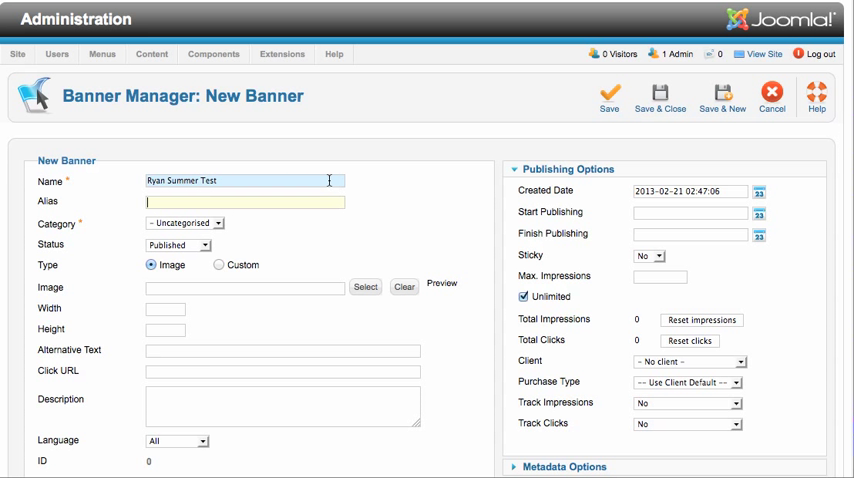
left_click(184, 224)
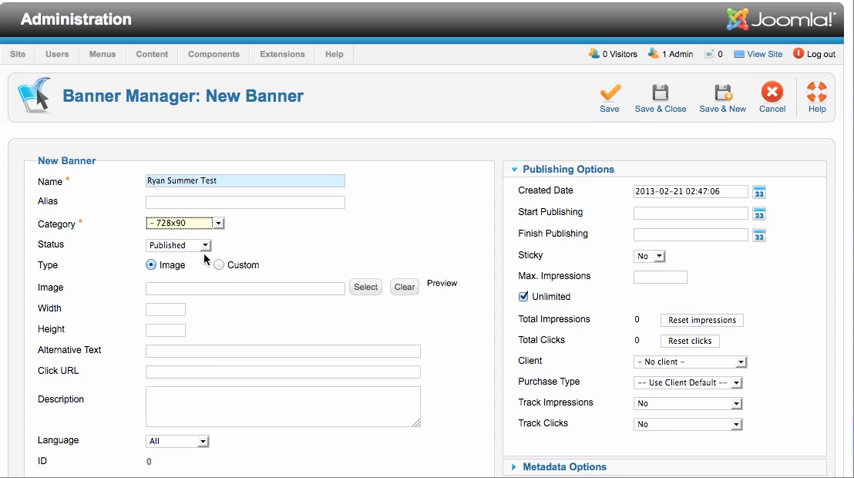
scroll("down", 3)
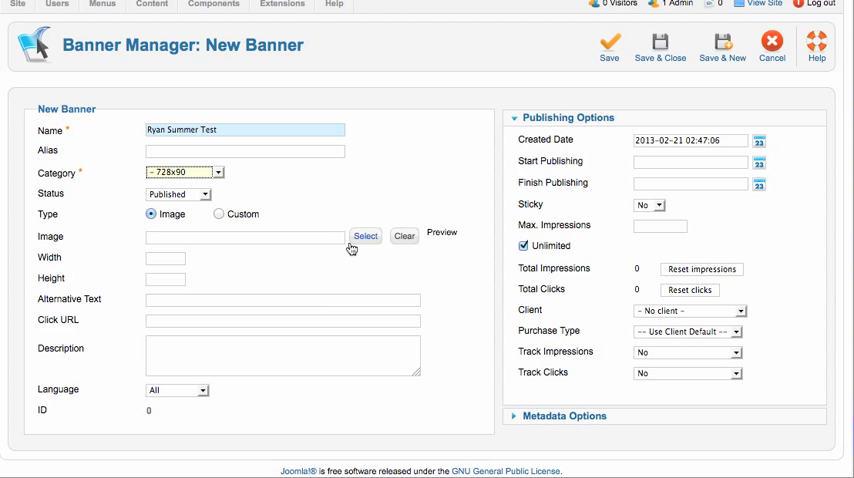
- Upload zephyrs-728x90.jpg and insert it as the banner image
left_click(364, 236)
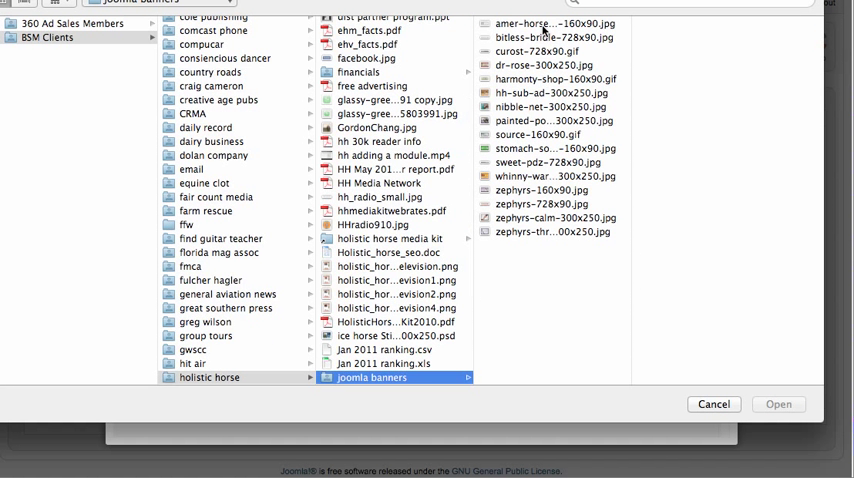
left_click(552, 204)
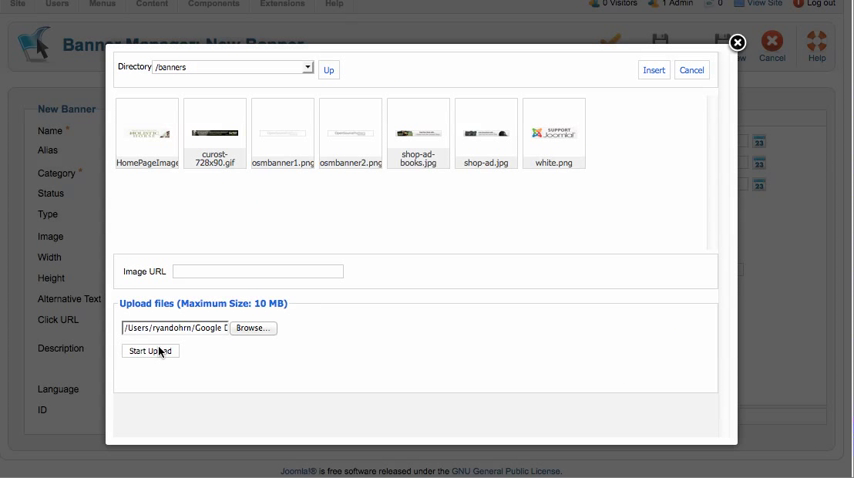
left_click(150, 352)
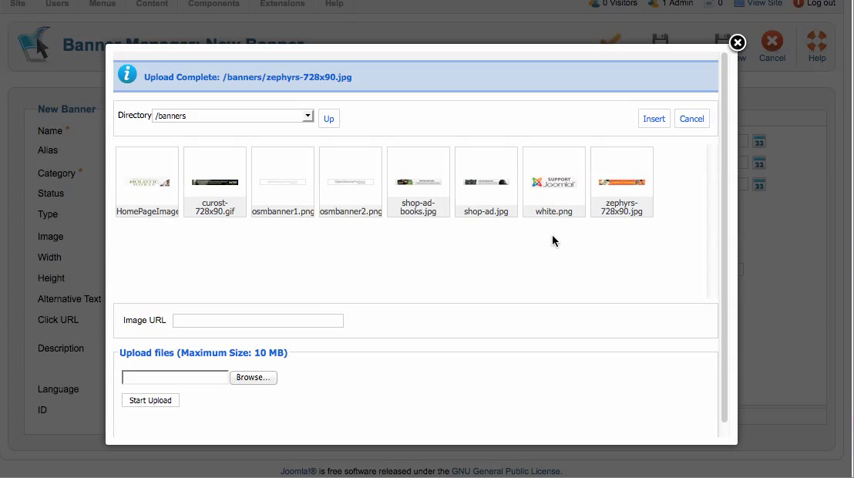
left_click(620, 184)
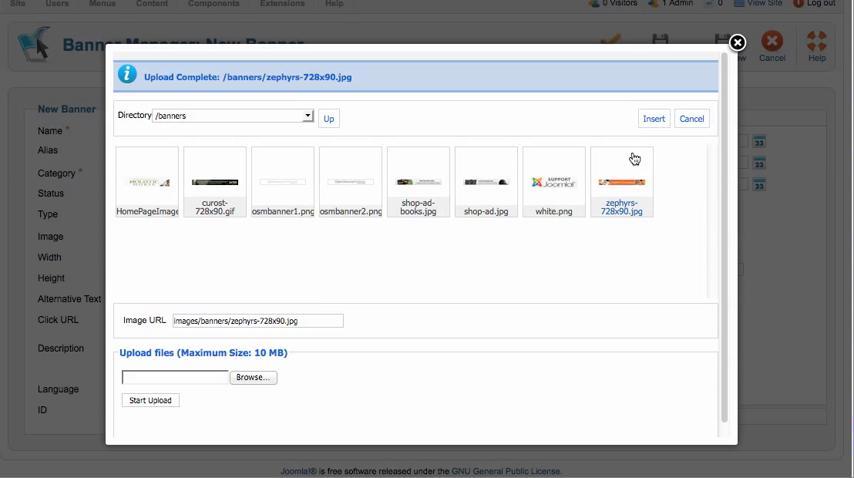
left_click(652, 118)
type("90")
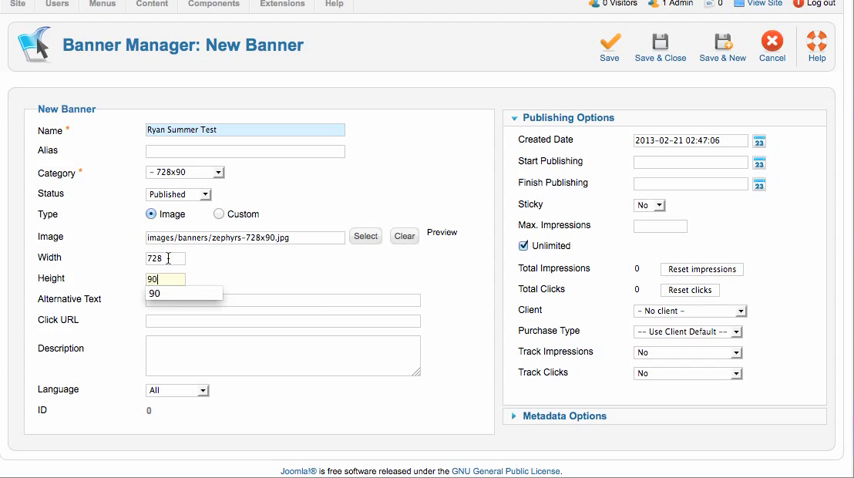
- Set width 728, height 90, alt text 'click here to win' and the click URL
left_click(282, 300)
type("click here to")
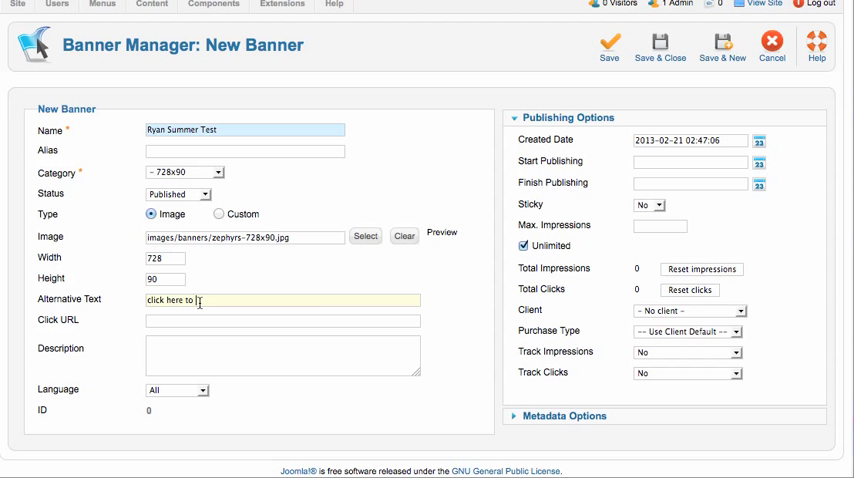
type("win")
left_click(282, 320)
type("http://ryandohrn.com")
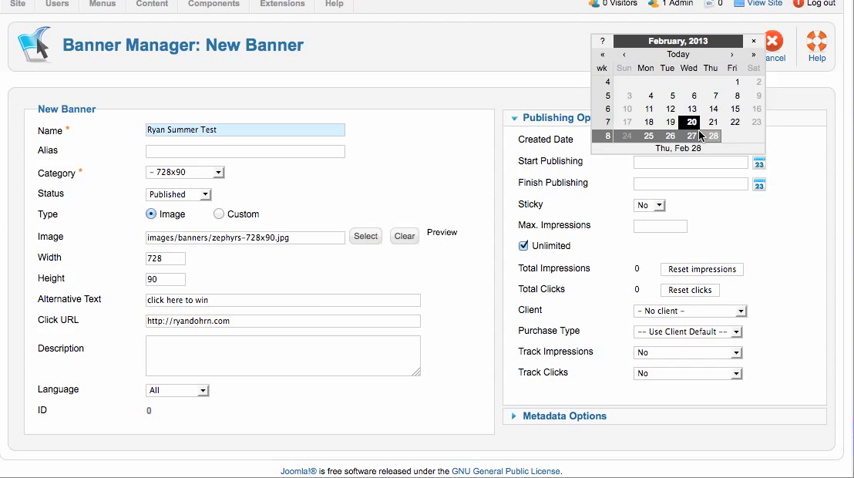
- Set Start Publishing to 2013-02-20 and Finish Publishing to 2013-05-22 from the calendars
left_click(692, 122)
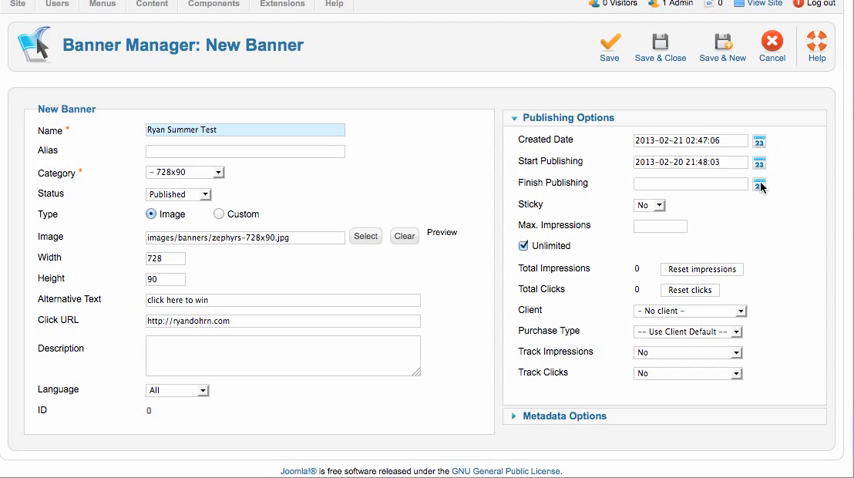
left_click(758, 184)
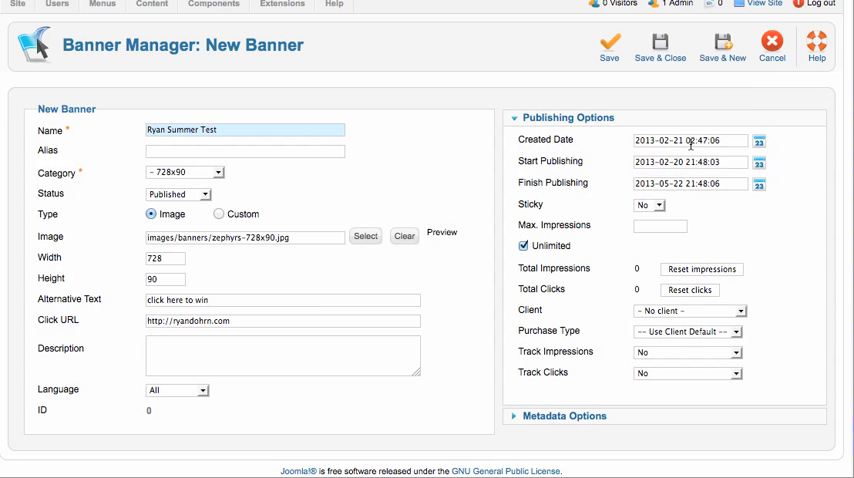
mouse_move(668, 224)
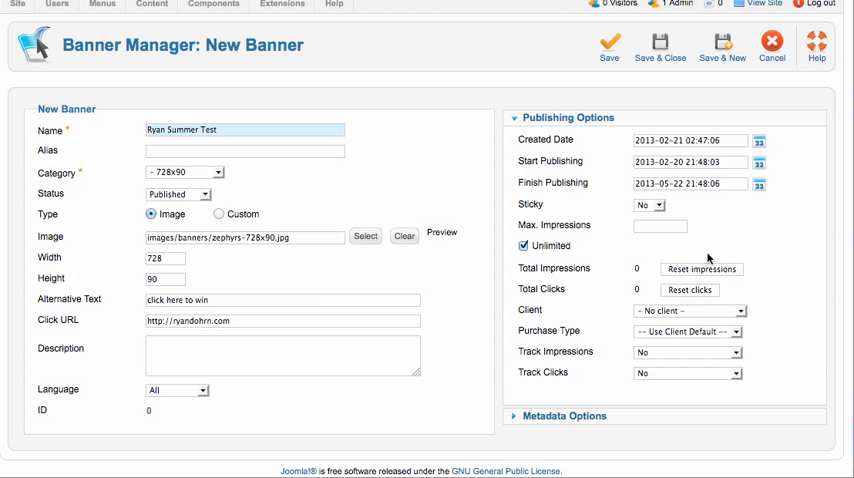
mouse_move(770, 234)
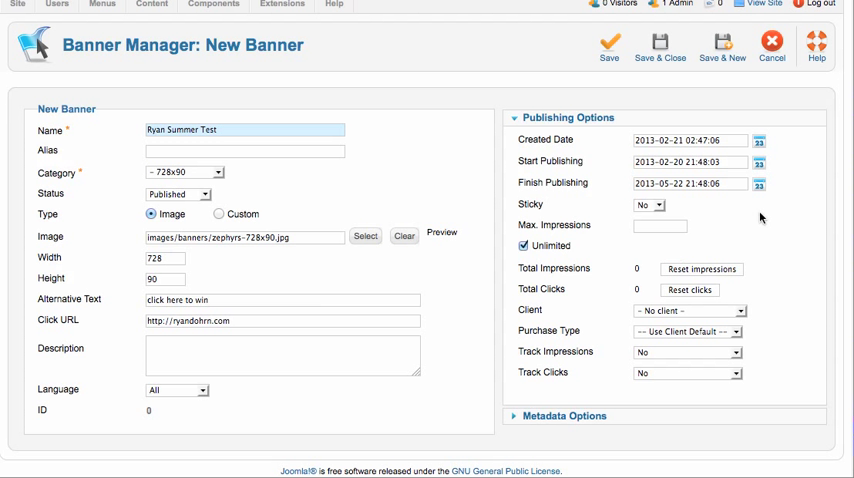
- Assign the banner to client Ryan Dohrn, Monthly purchase type, client-default impression tracking
left_click(688, 310)
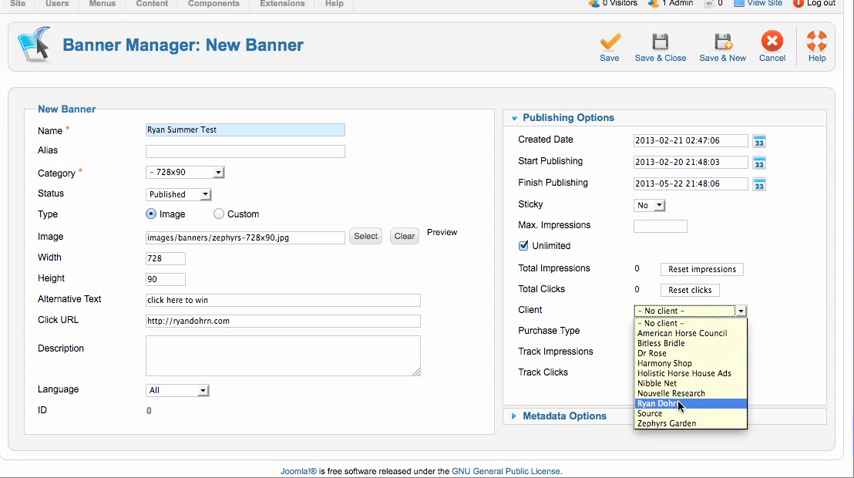
left_click(678, 404)
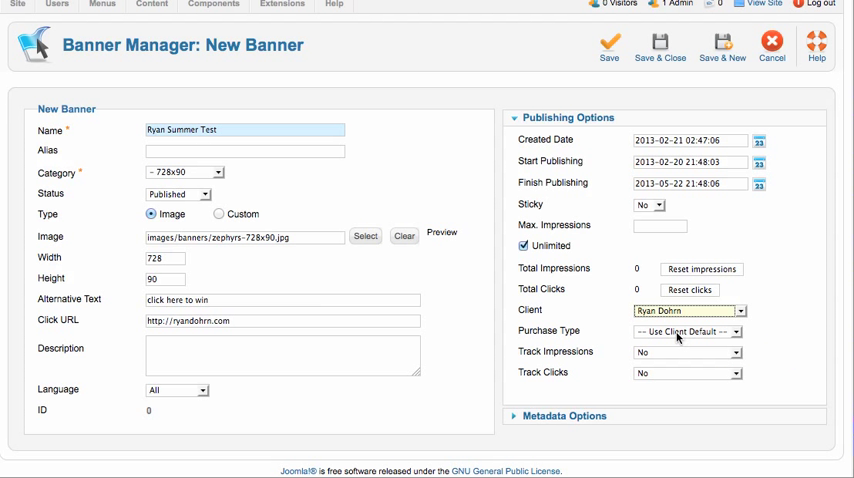
left_click(688, 332)
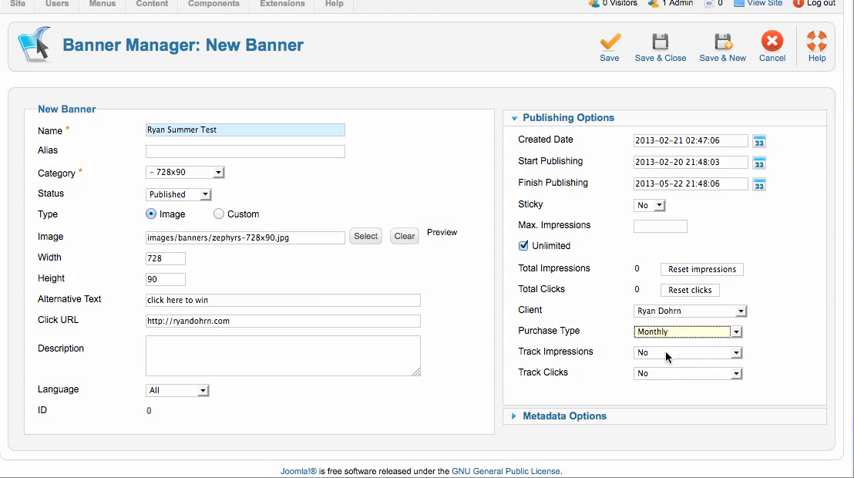
left_click(688, 352)
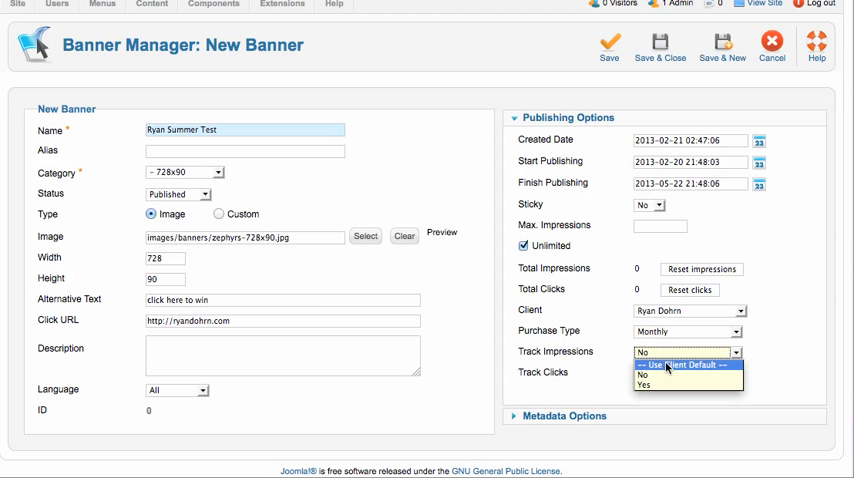
left_click(688, 372)
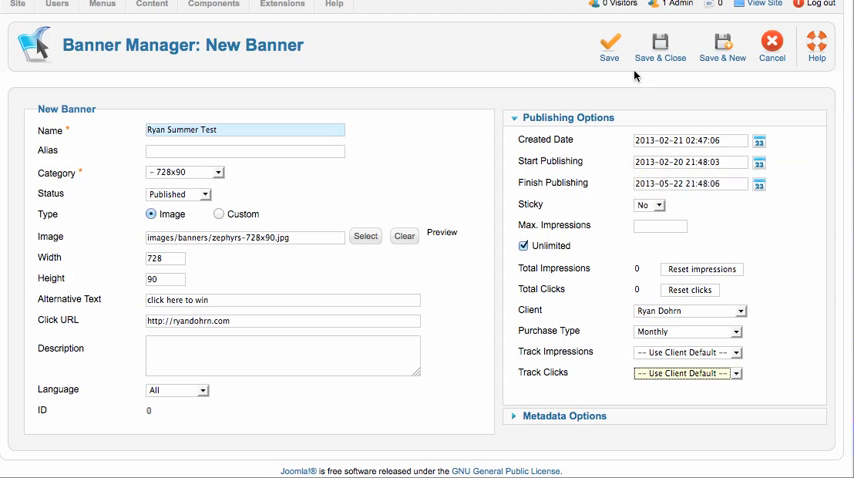
mouse_move(588, 356)
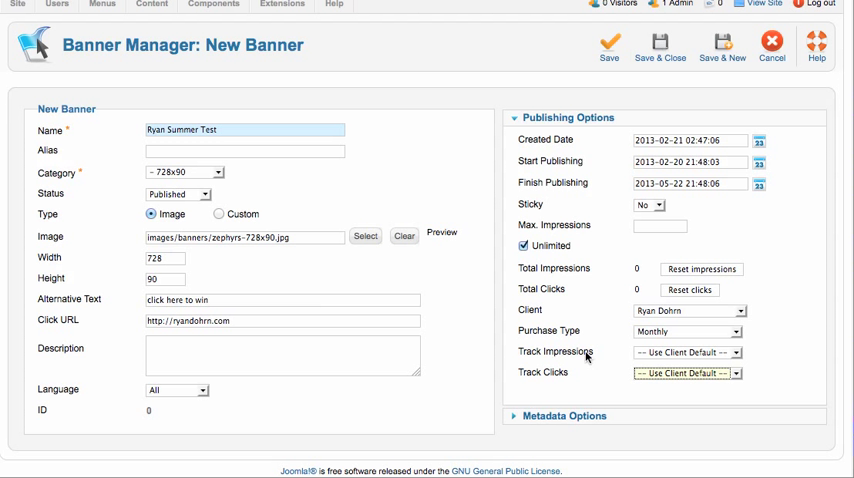
- Review the Metadata Options panel and return to the publishing settings
left_click(684, 352)
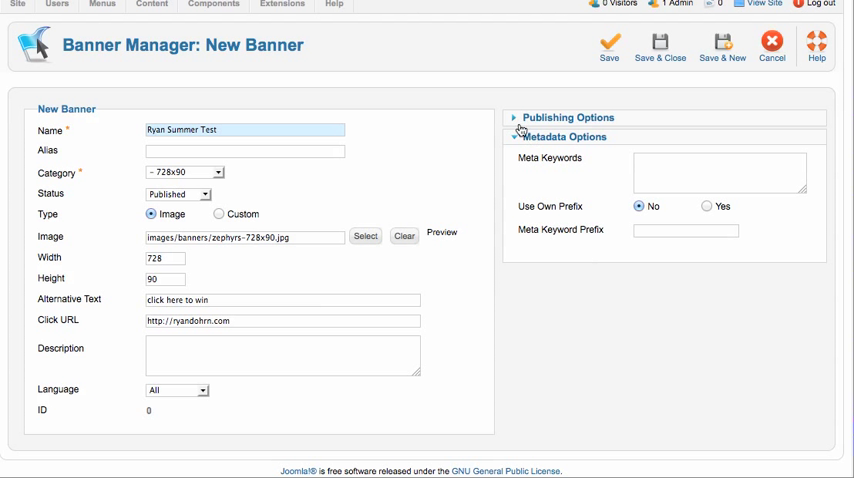
left_click(568, 118)
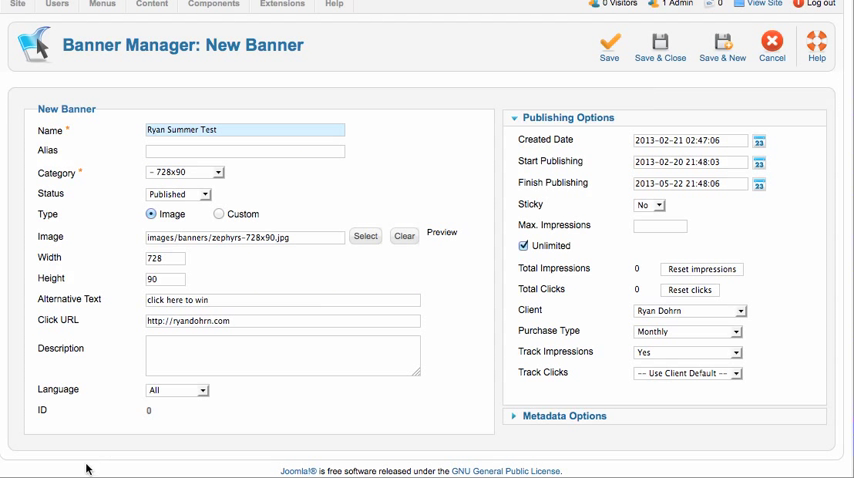
mouse_move(620, 304)
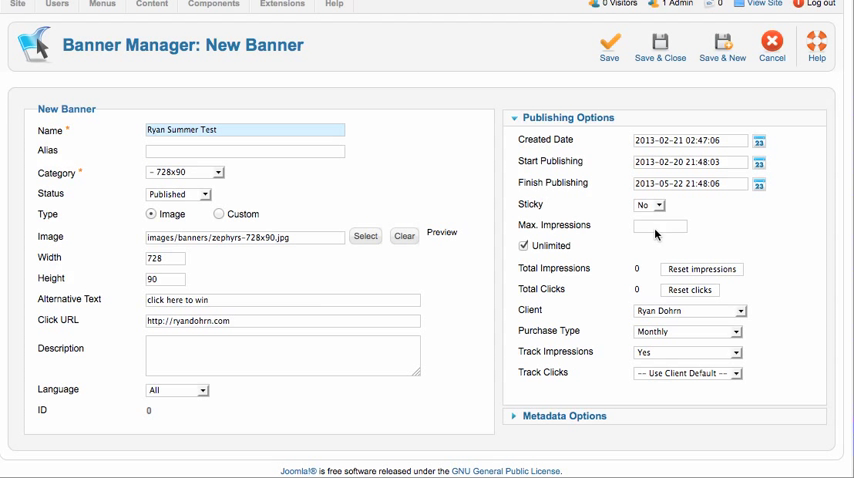
mouse_move(656, 234)
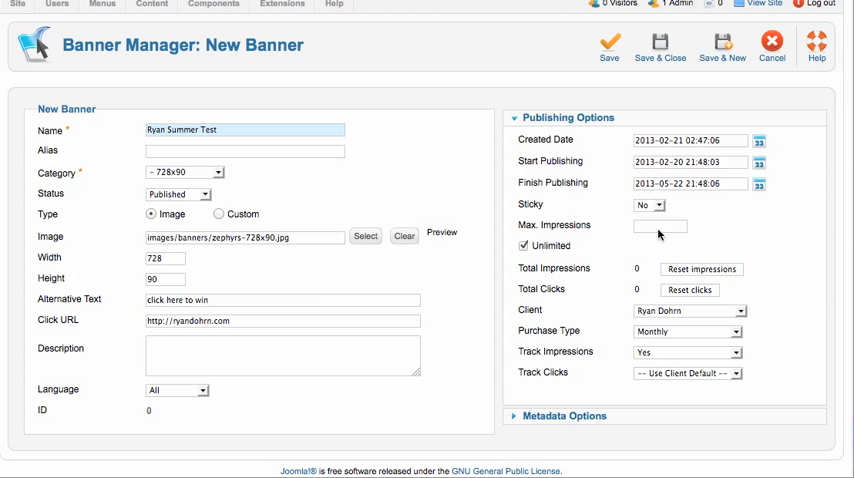
mouse_move(596, 232)
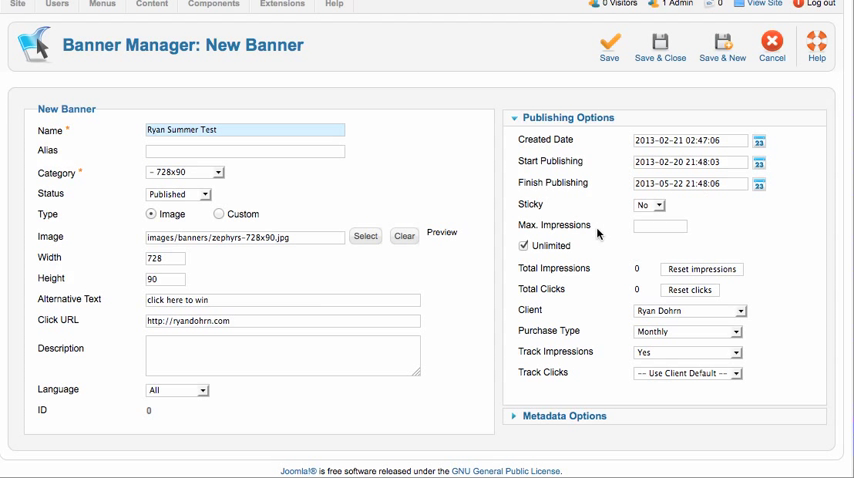
mouse_move(648, 200)
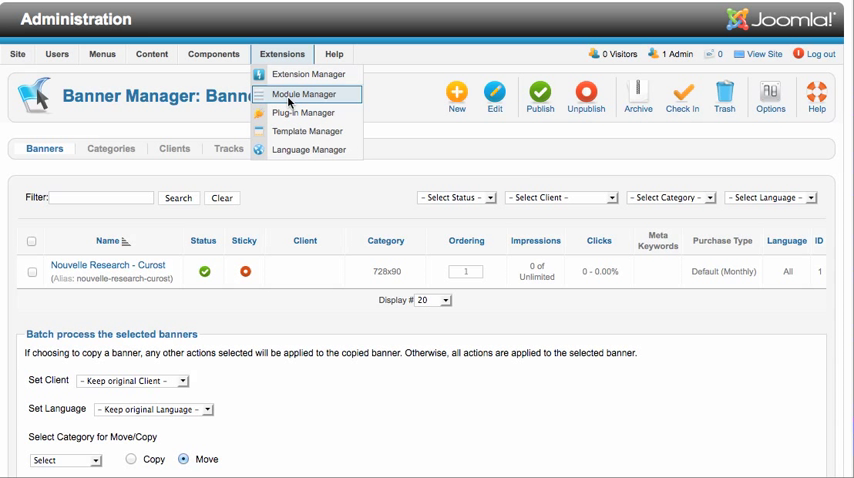
left_click(282, 54)
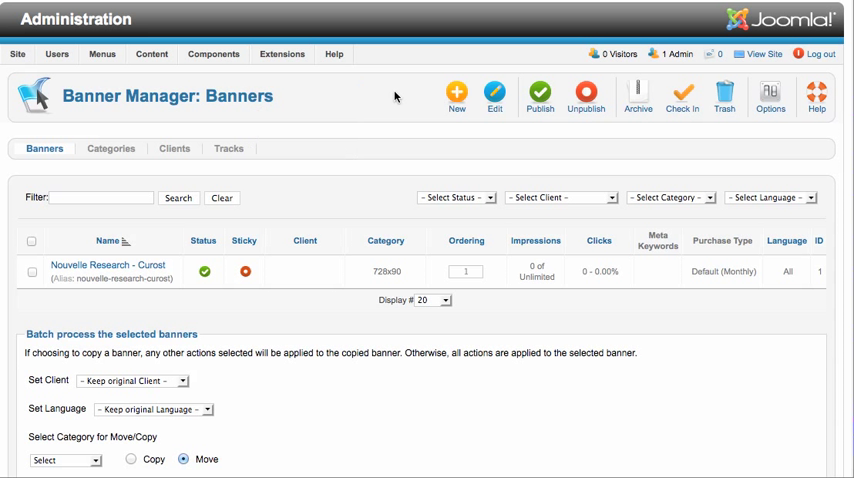